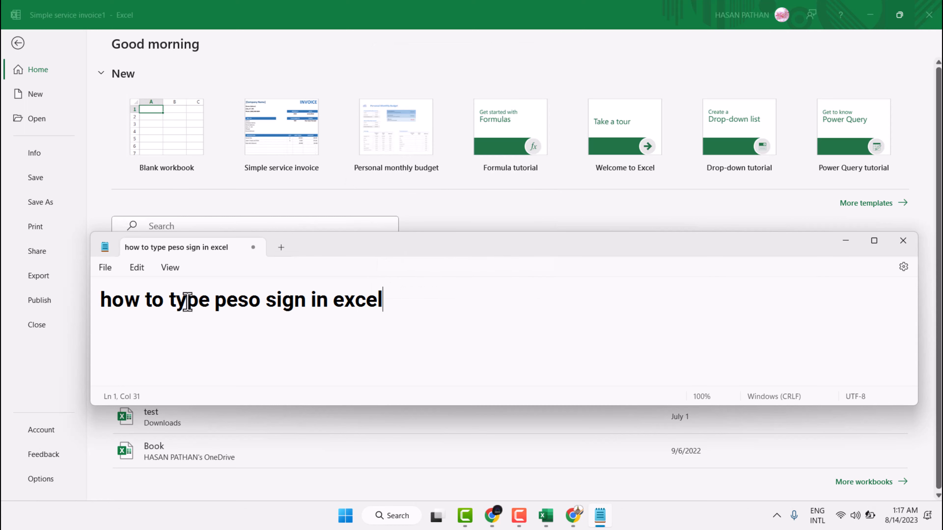
mouse_move(185, 123)
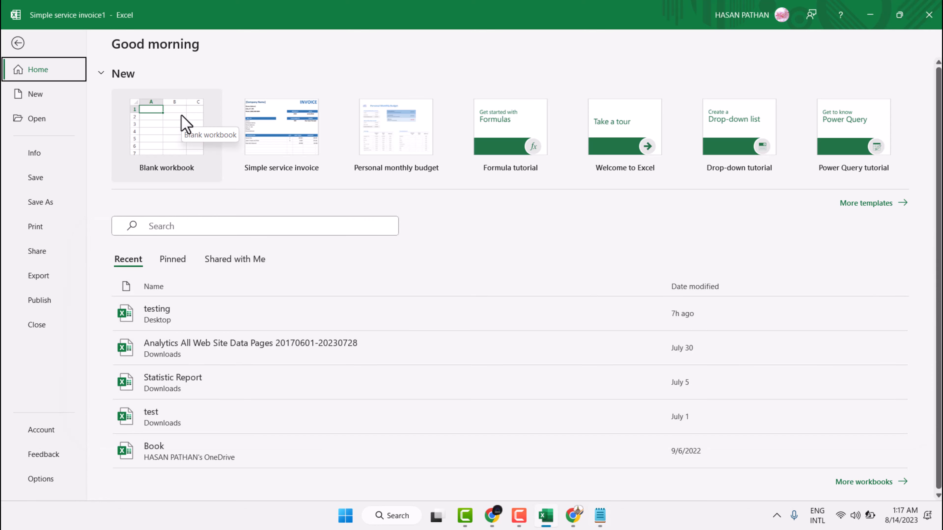
Step: Start a blank workbook, select cell E4 and review the Home ribbon's Conditional Formatting options
click(166, 126)
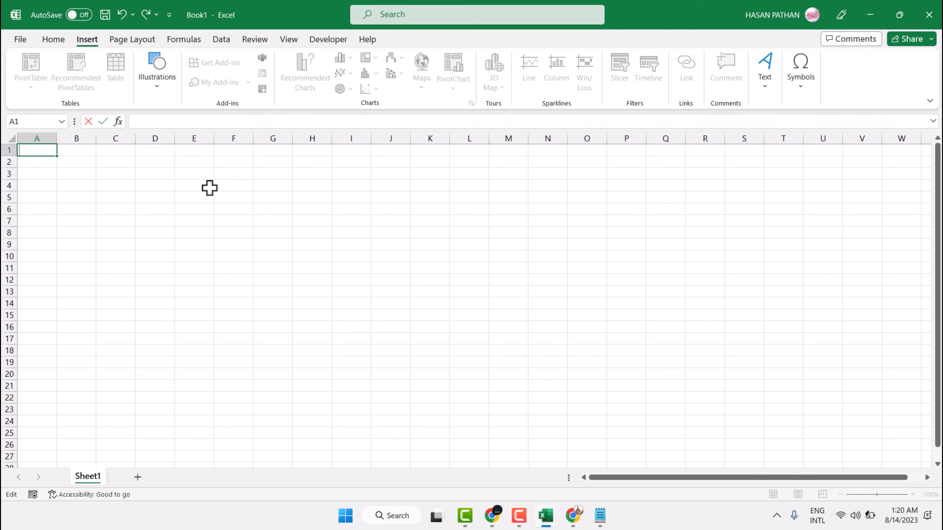
click(194, 185)
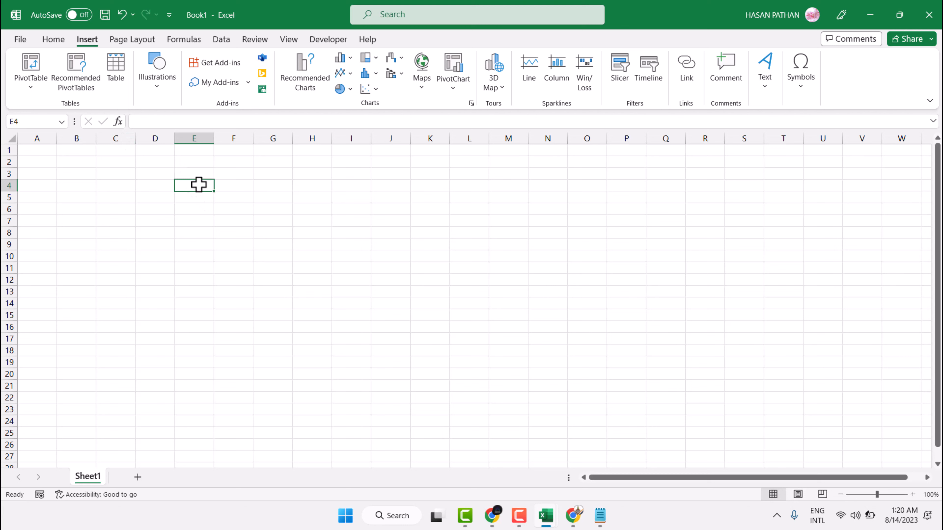
mouse_move(53, 50)
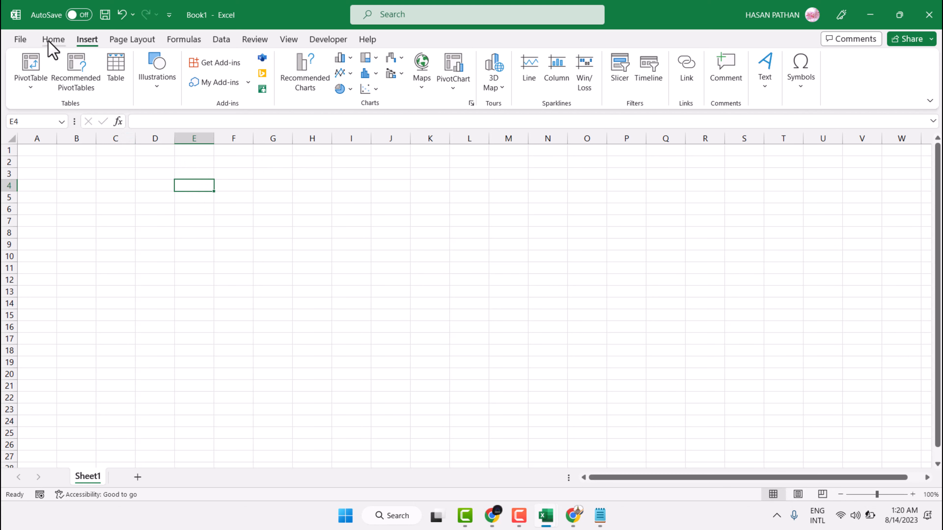
click(54, 40)
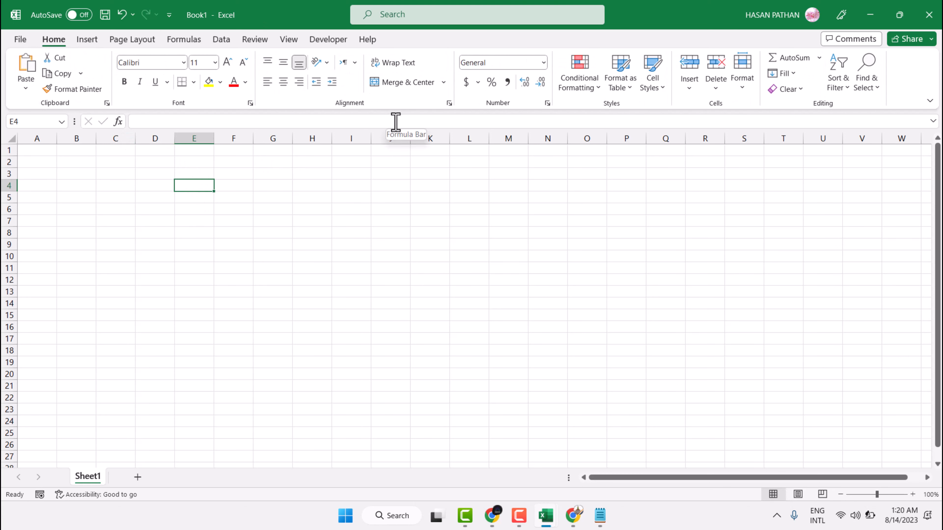
mouse_move(578, 72)
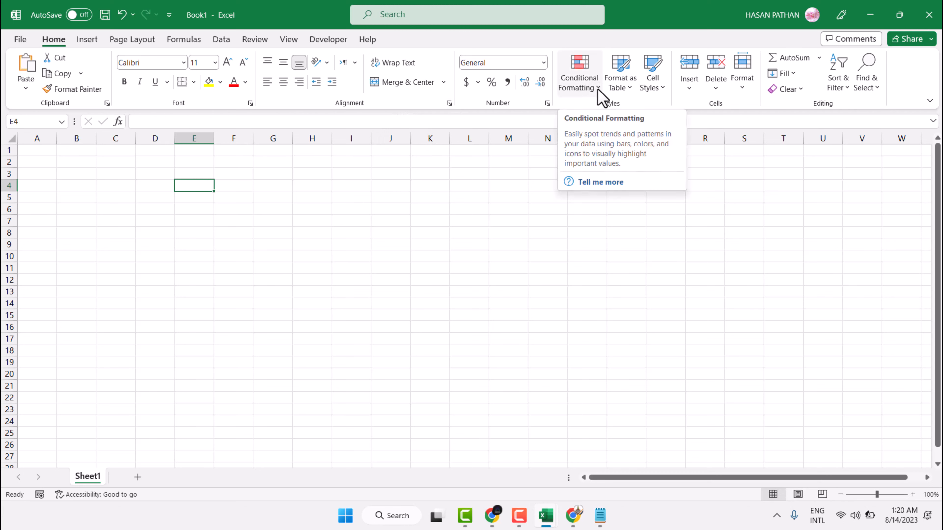
click(578, 71)
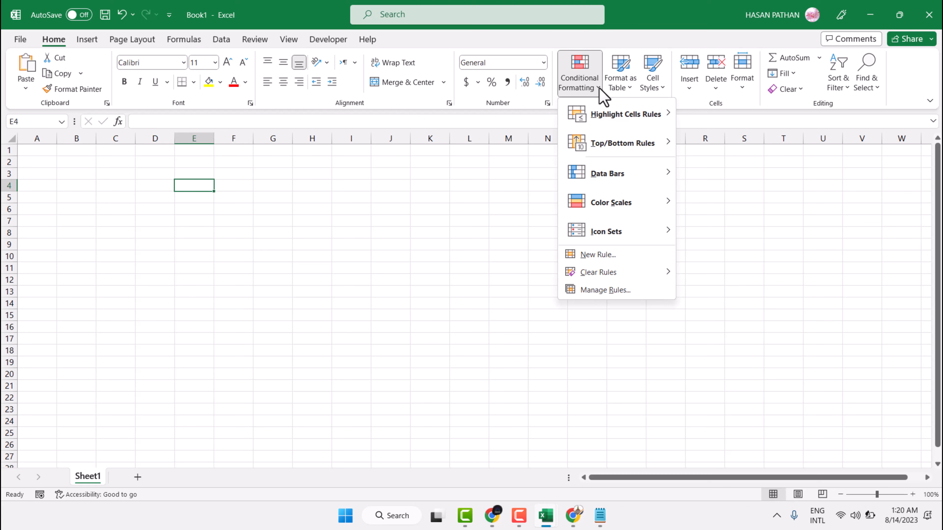
mouse_move(548, 46)
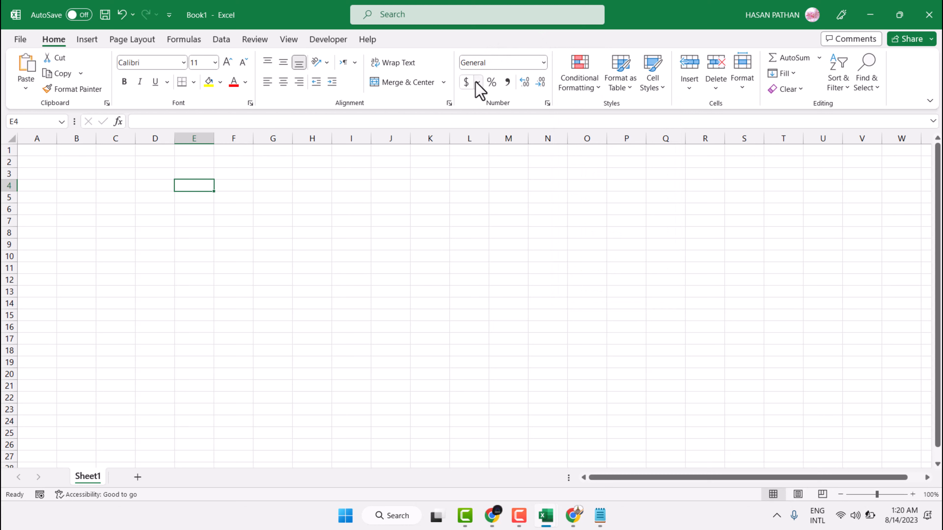
mouse_move(466, 83)
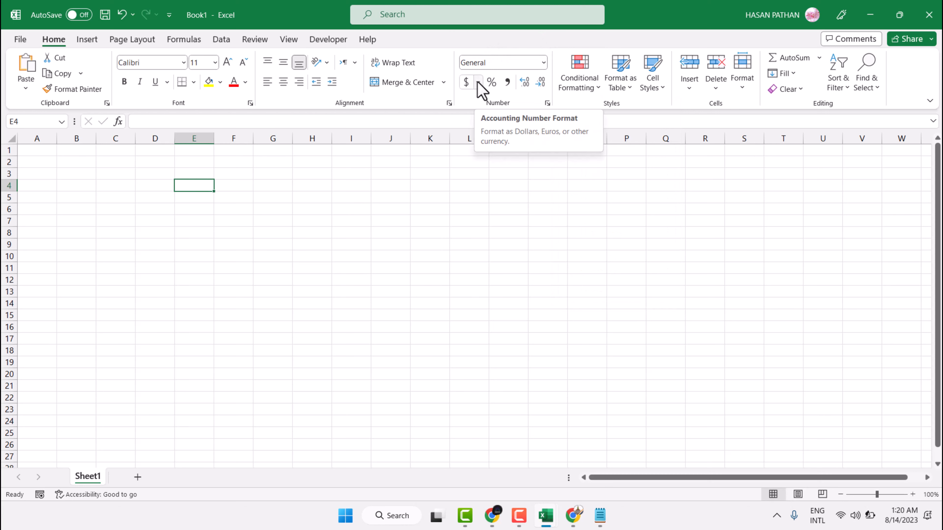
Step: Reach More Accounting Formats from the Accounting Number Format list
click(478, 82)
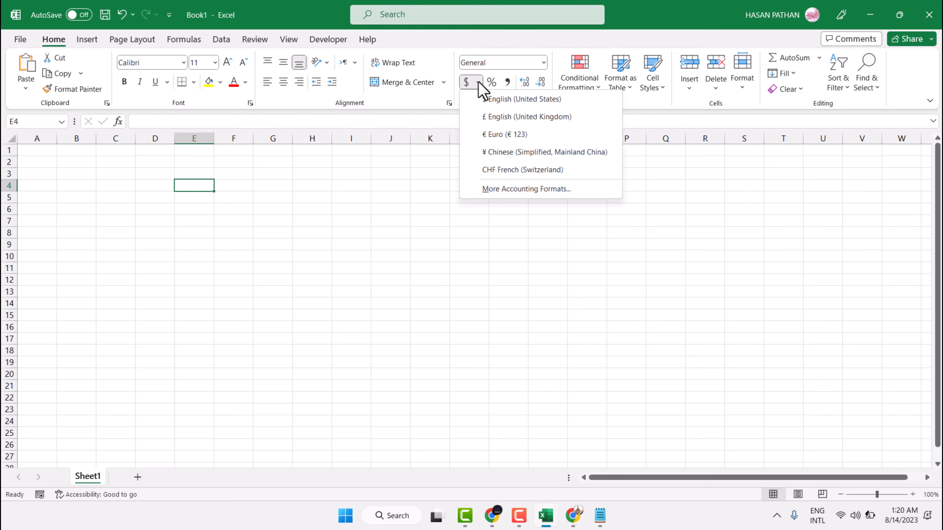
mouse_move(511, 187)
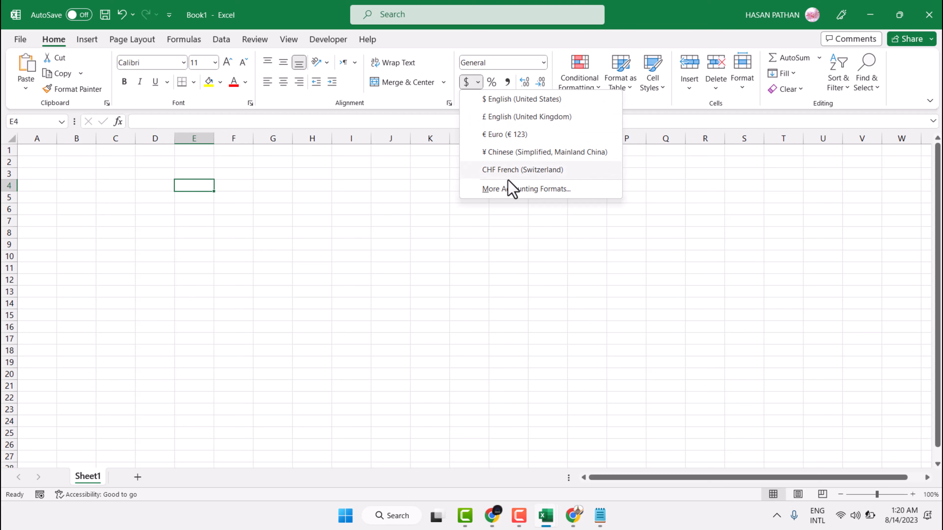
mouse_move(526, 188)
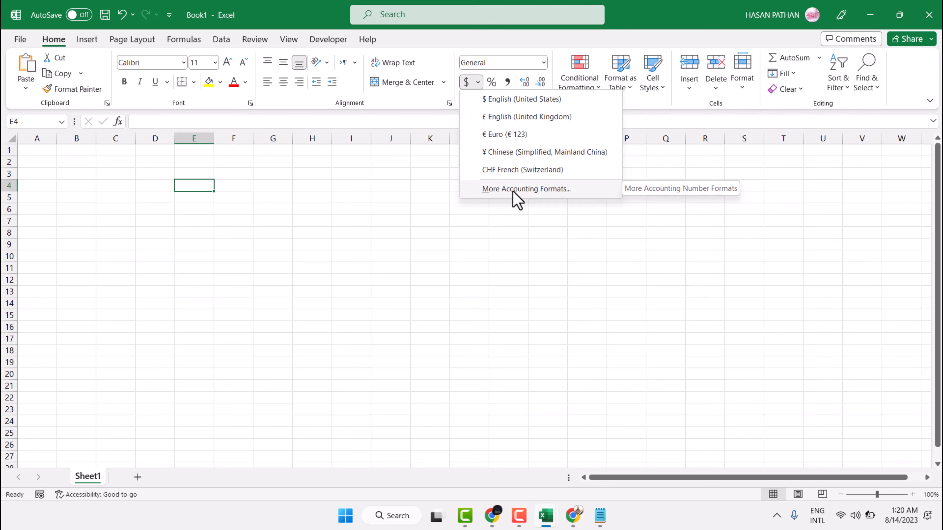
click(525, 189)
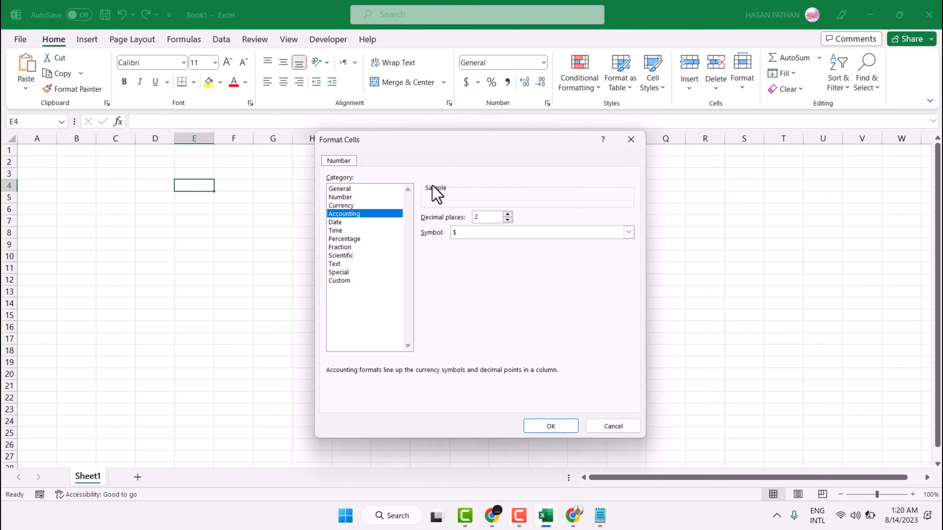
mouse_move(346, 228)
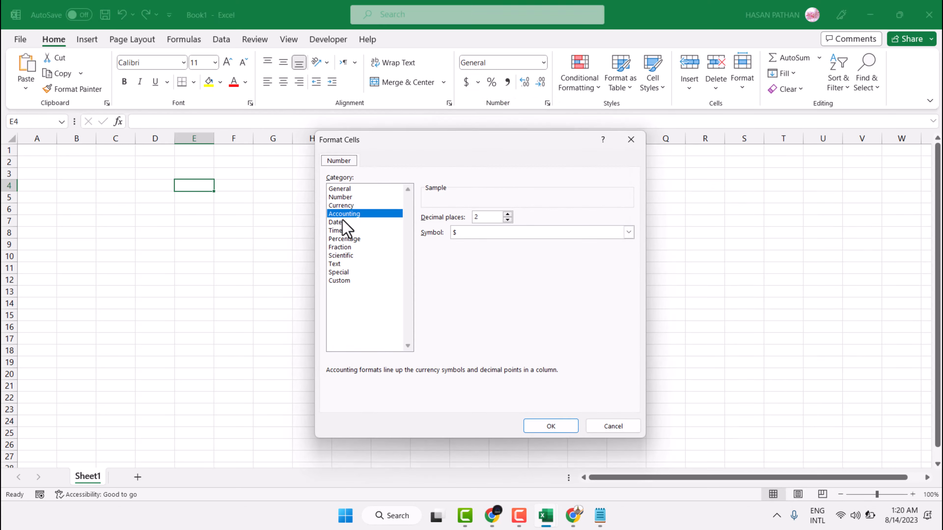
mouse_move(526, 227)
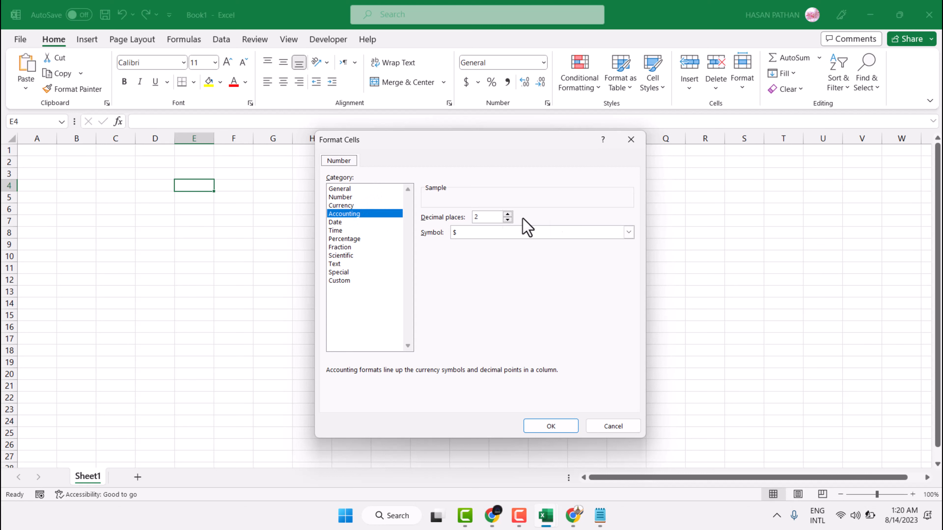
Step: Apply Accounting format with the ₱ English (Philippines) symbol and two decimals to E4
click(627, 232)
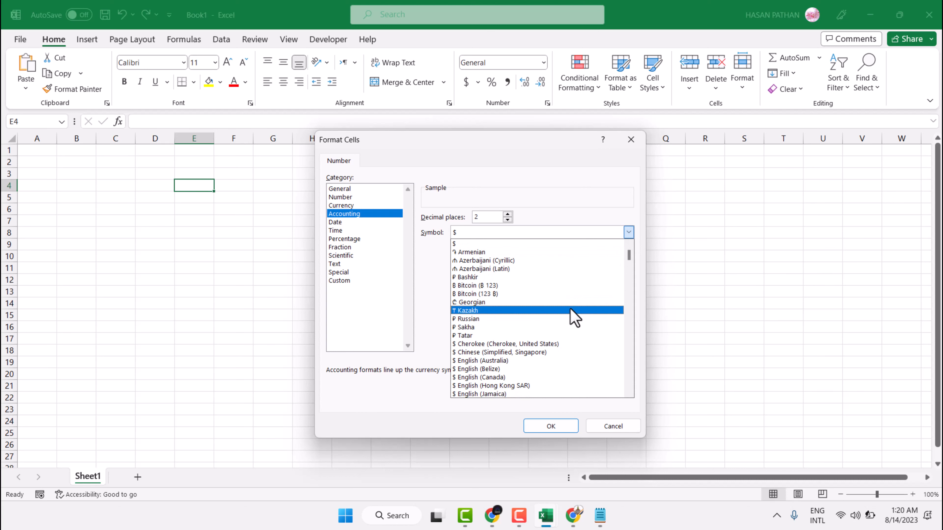
scroll(down, 3)
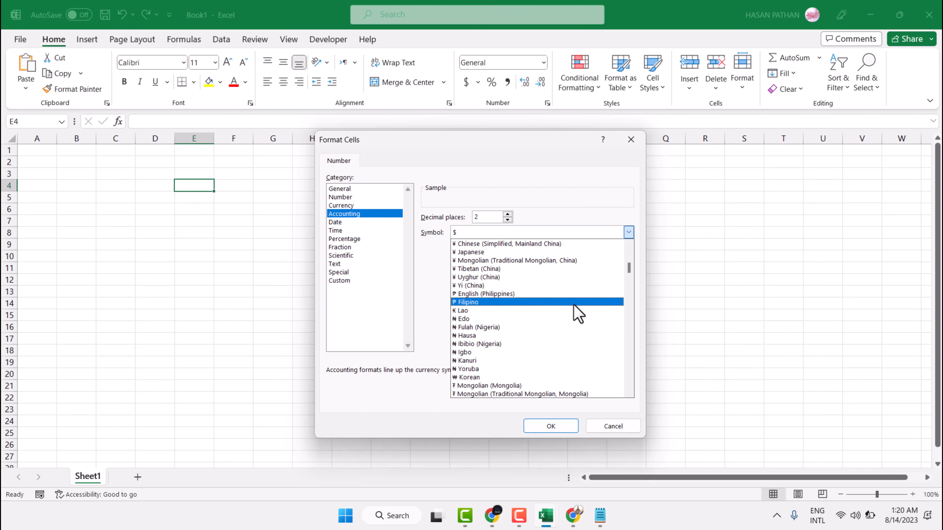
mouse_move(471, 314)
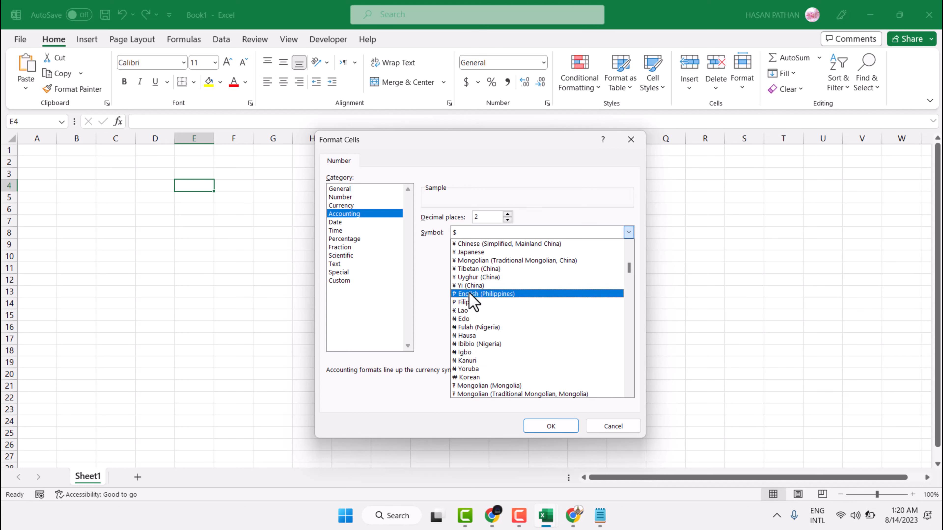
click(483, 293)
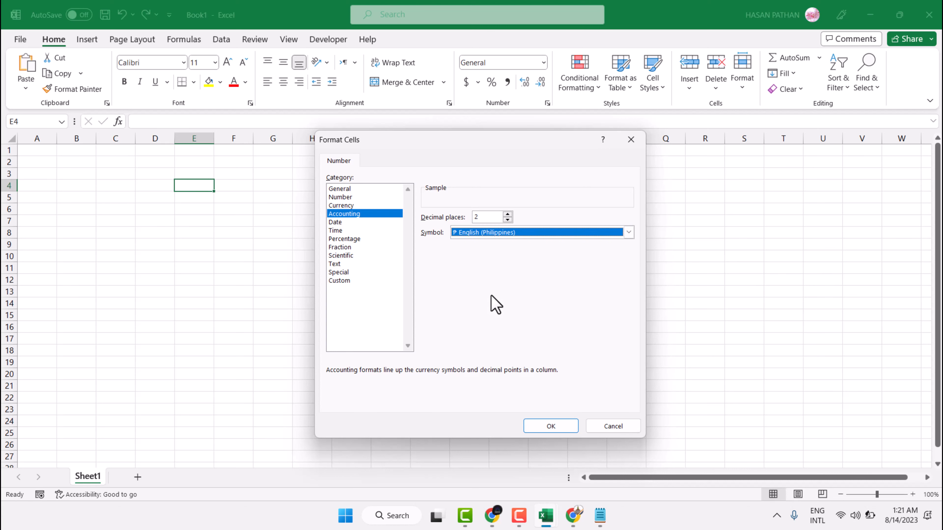
click(549, 426)
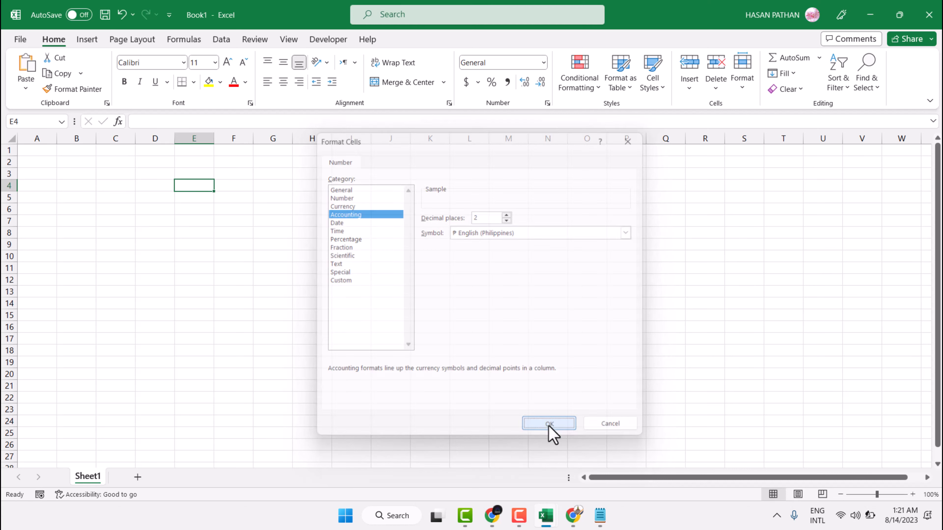
click(548, 423)
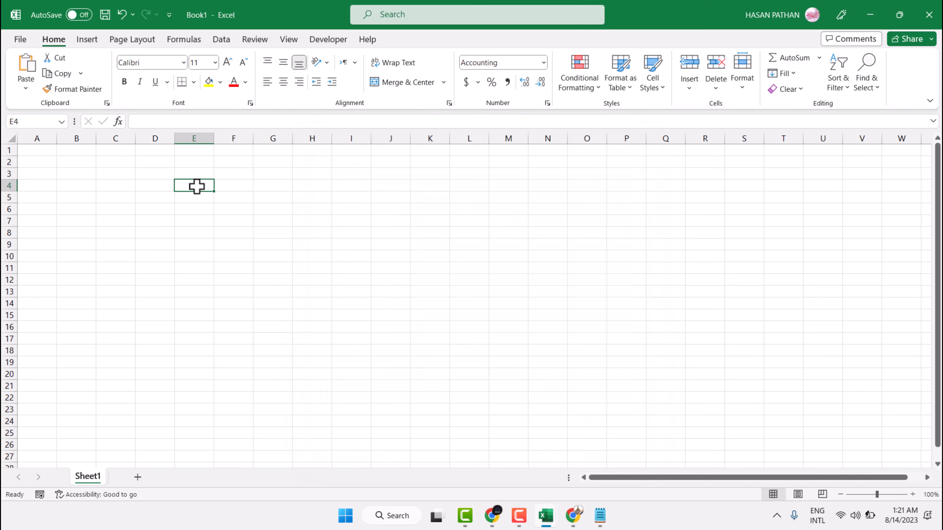
Step: Enter 7899909 in E4 at font size 72, shown as ₱ 7,899,909.00
click(214, 61)
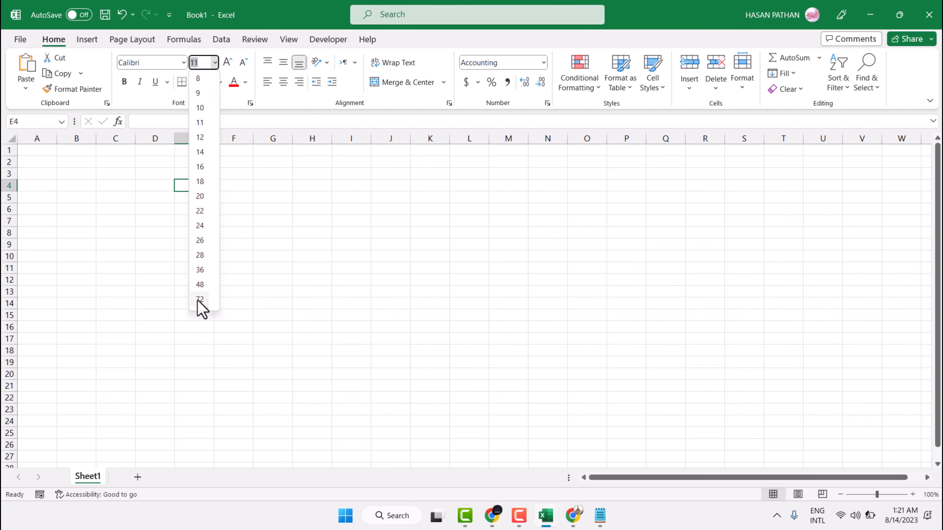
click(200, 299)
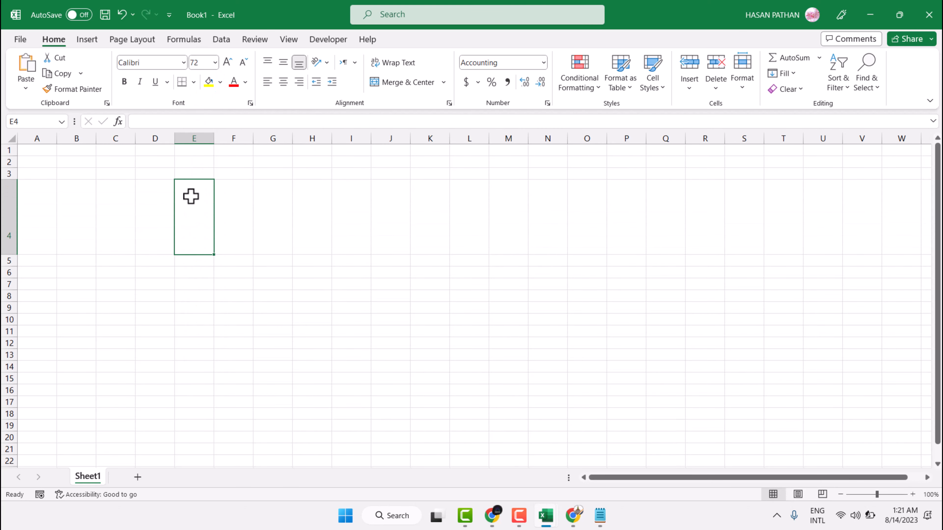
text(78999)
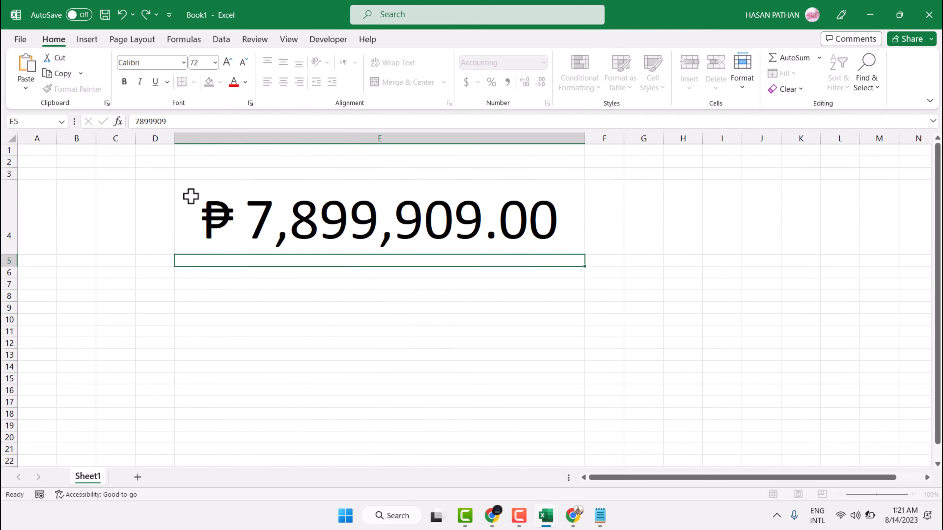
key(Delete)
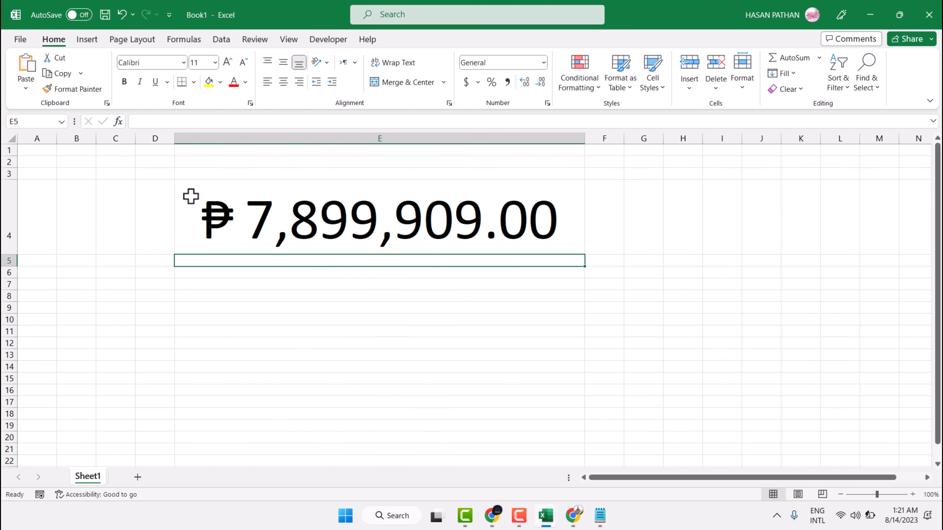
mouse_move(225, 218)
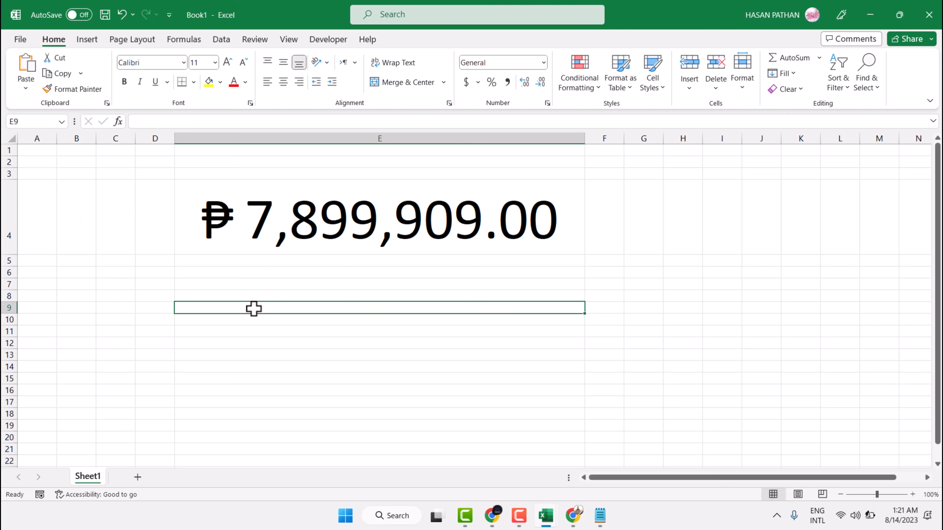
Step: Apply Accounting format with the ₱ Filipino symbol and two decimals to E9
click(478, 82)
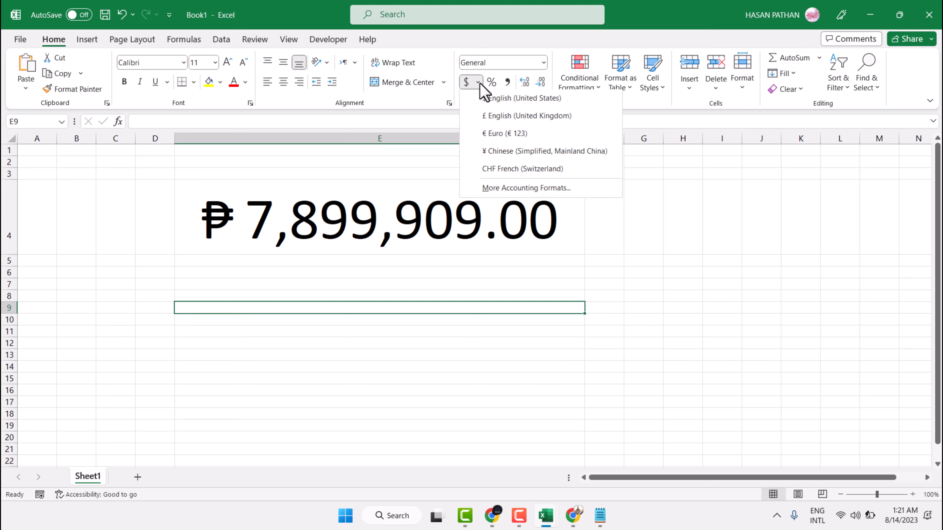
mouse_move(526, 188)
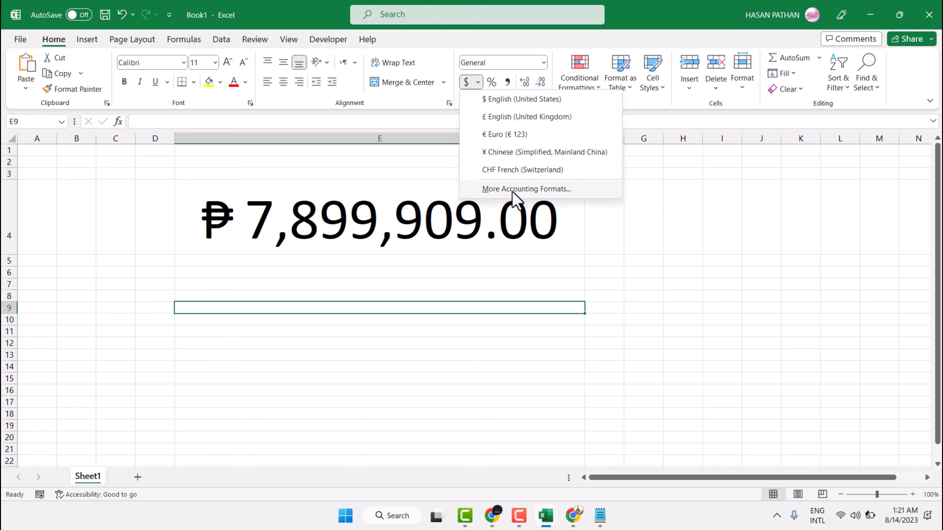
click(525, 188)
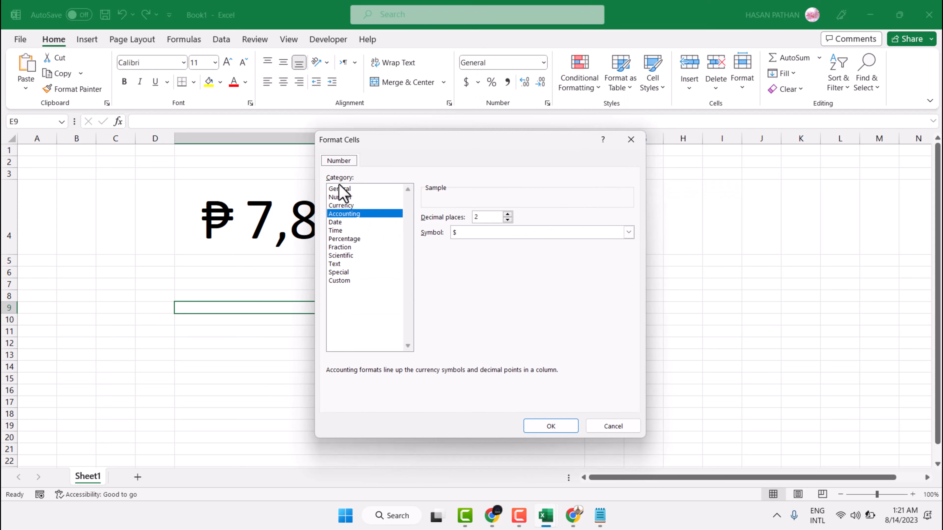
mouse_move(345, 224)
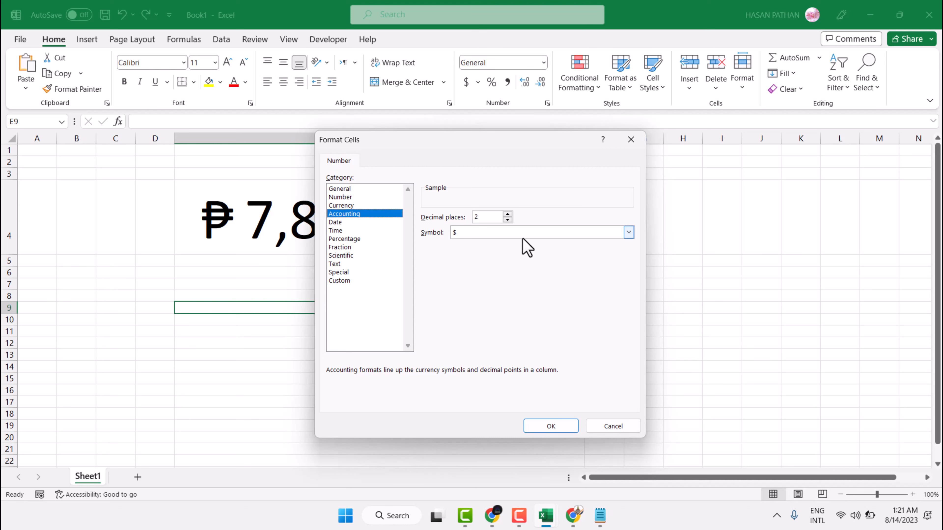
mouse_move(552, 231)
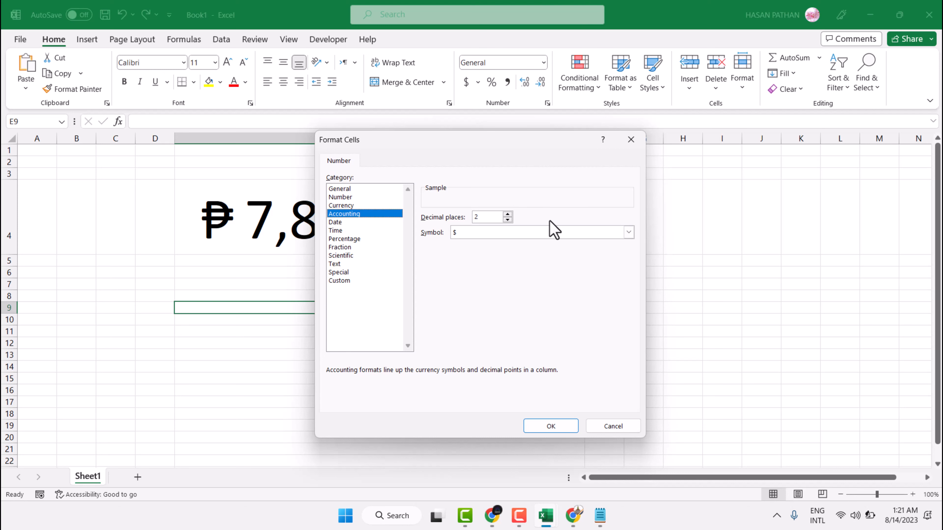
click(627, 232)
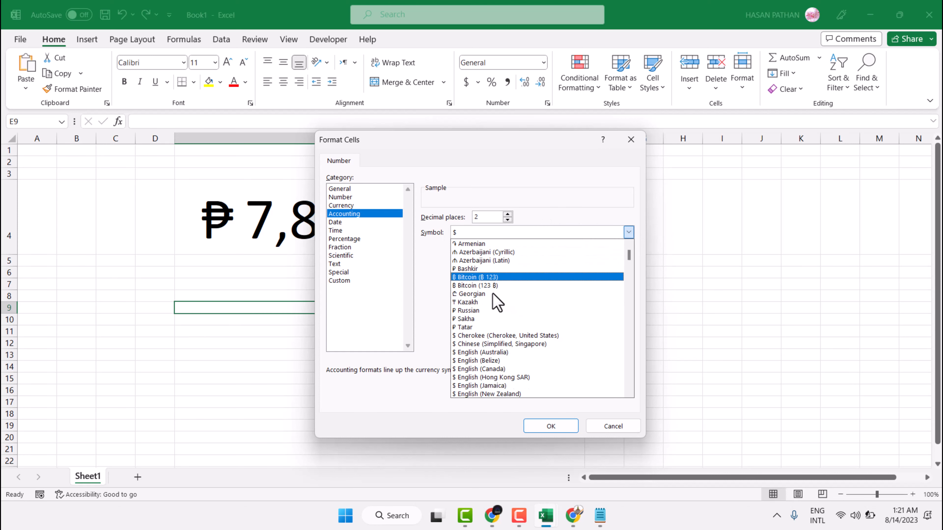
scroll(down, 3)
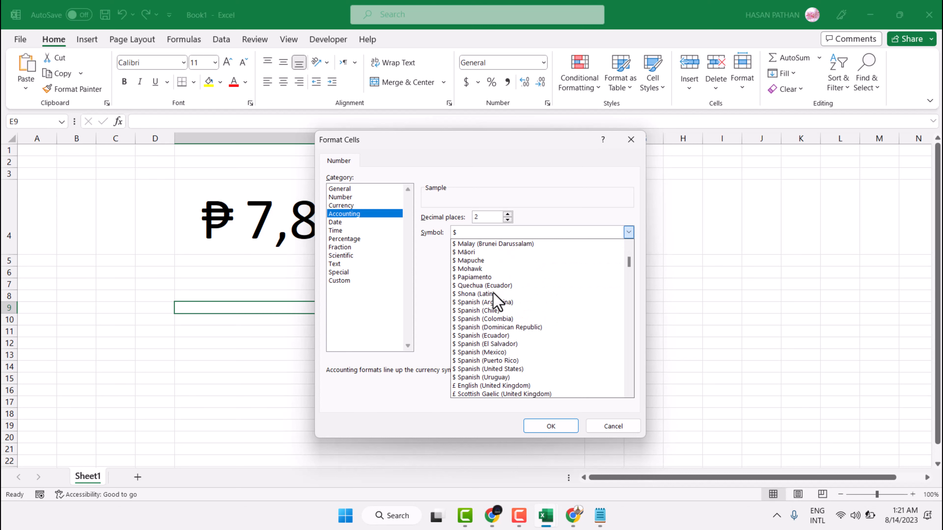
scroll(down, 3)
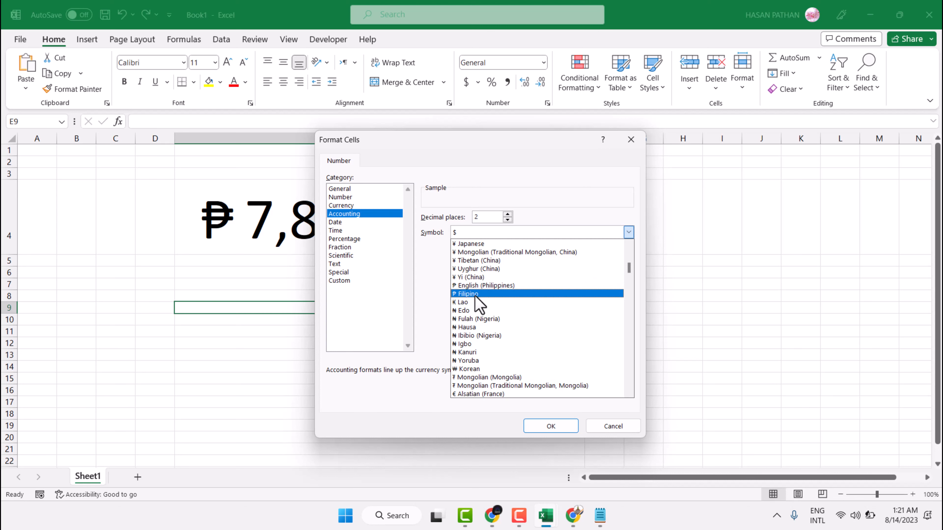
click(466, 294)
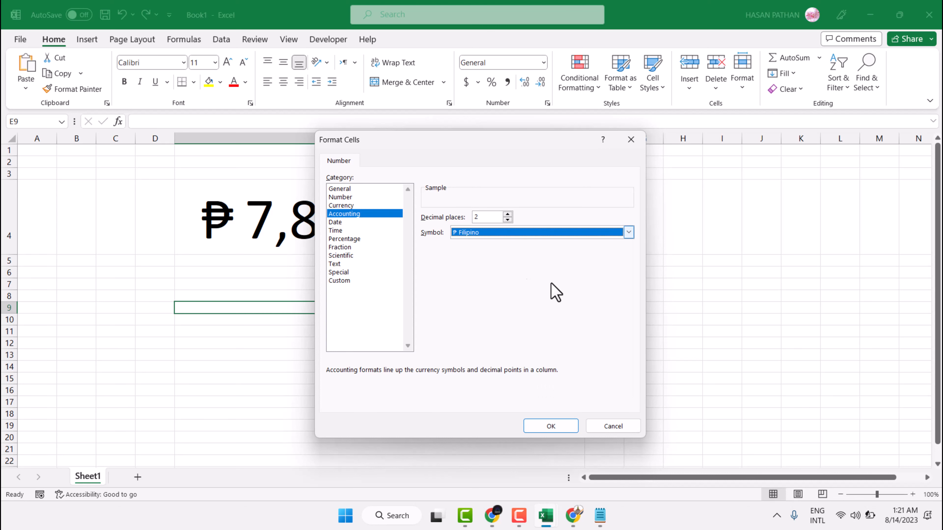
click(549, 425)
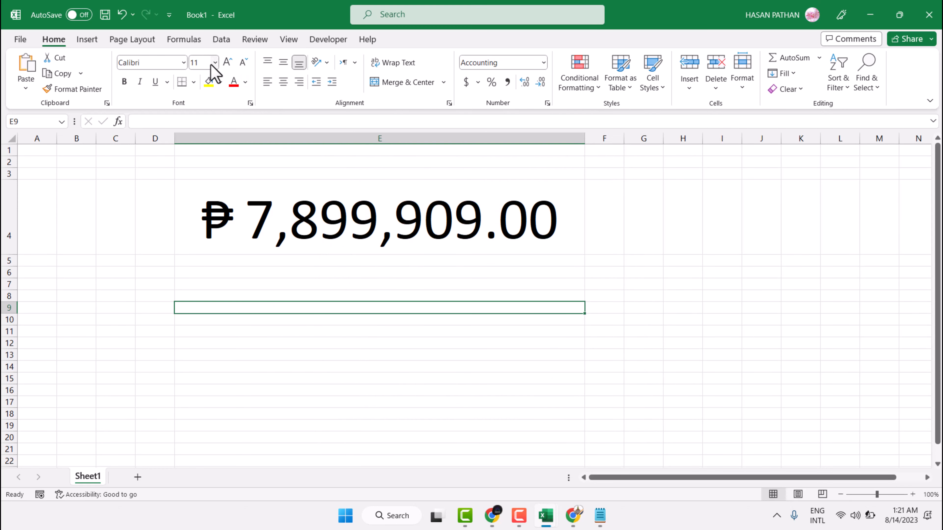
Step: Enter 980600660 in E9 at font size 72, shown as ₱ 980,600,660.00
click(214, 63)
text(72)
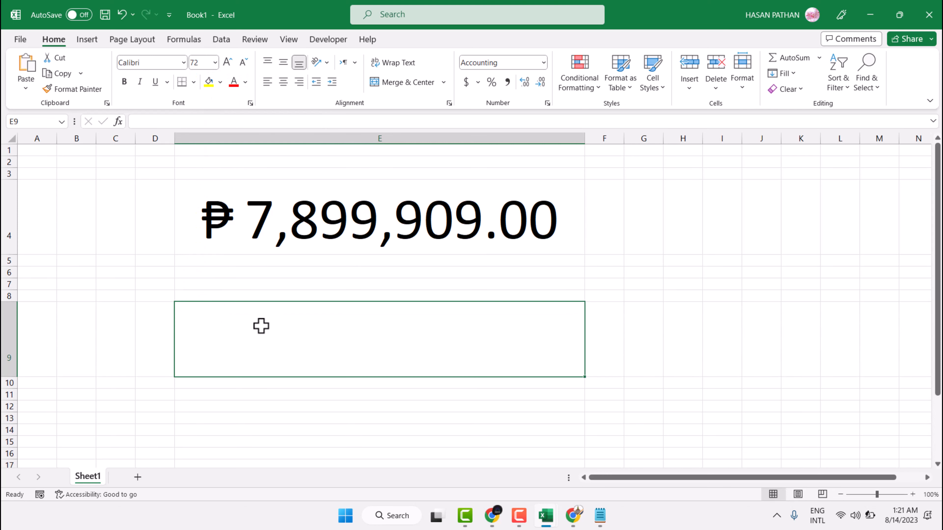
text(9806)
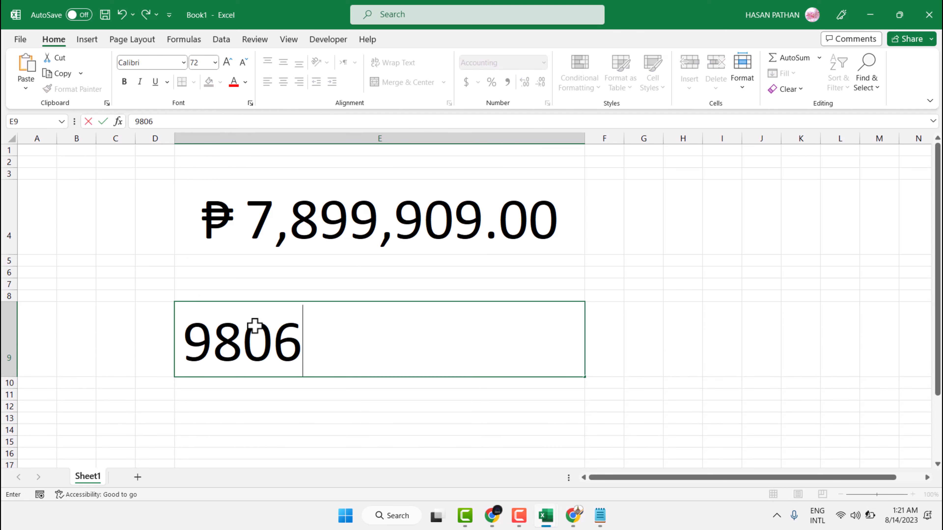
text(00660)
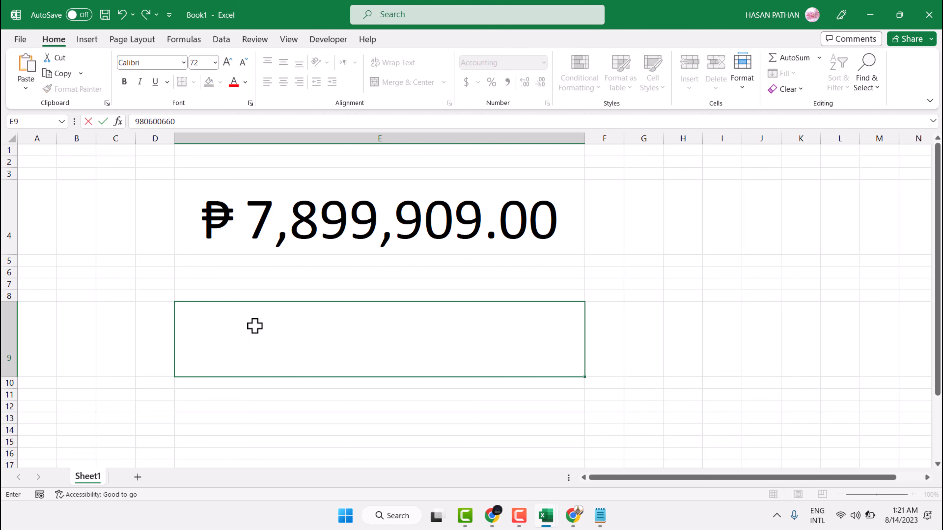
key(Return)
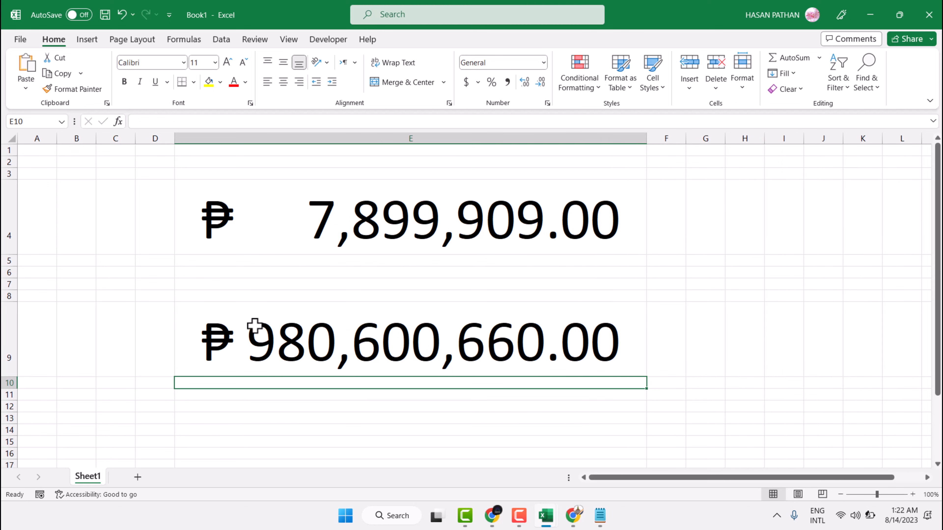